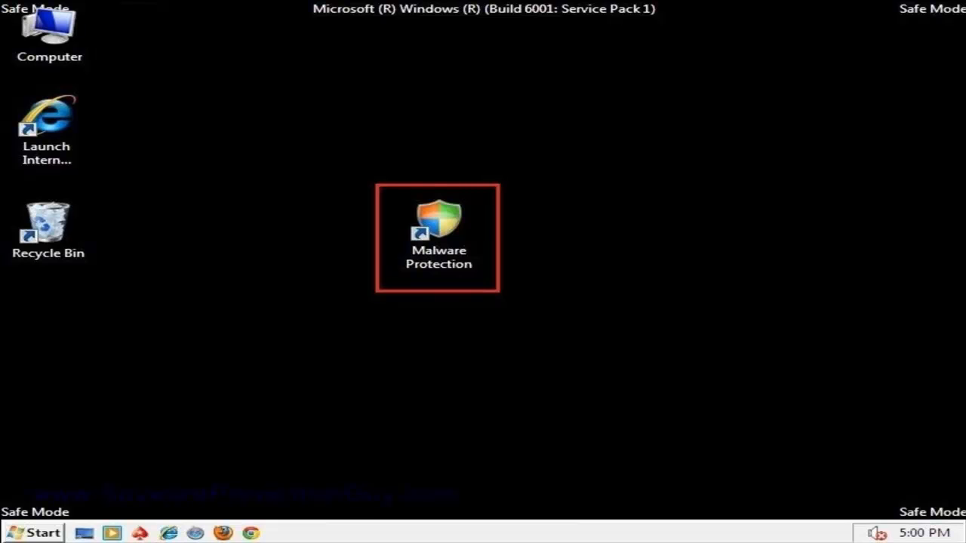
Bring up the context menu for the Malware Protection desktop shortcut.
right_click(438, 226)
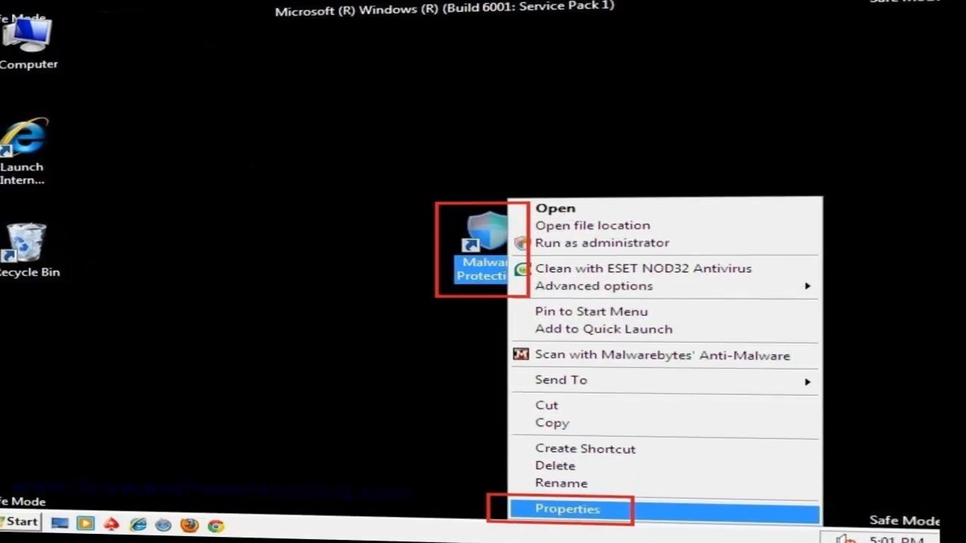
View the Malware Protection shortcut's Properties to check its target.
click(564, 509)
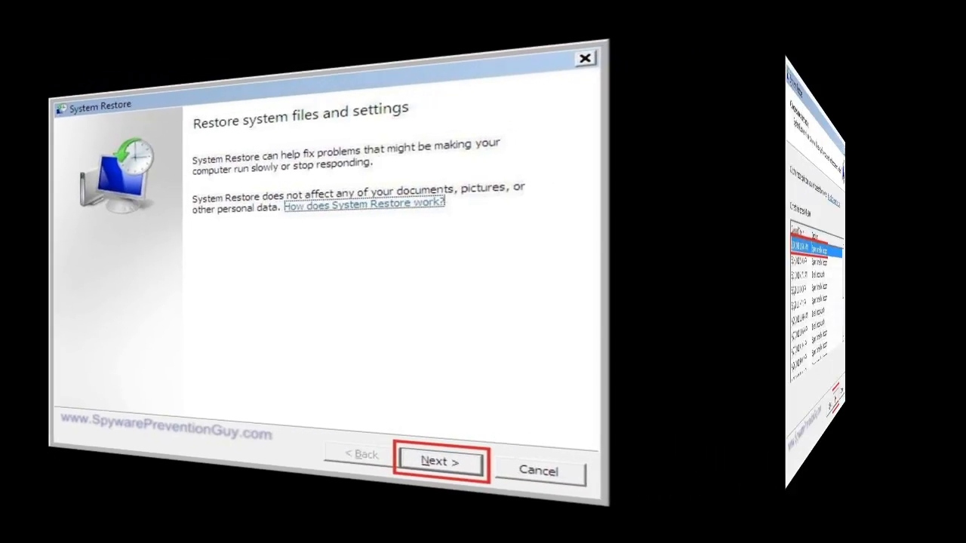
Advance past the System Restore welcome page to the restore point list.
click(438, 462)
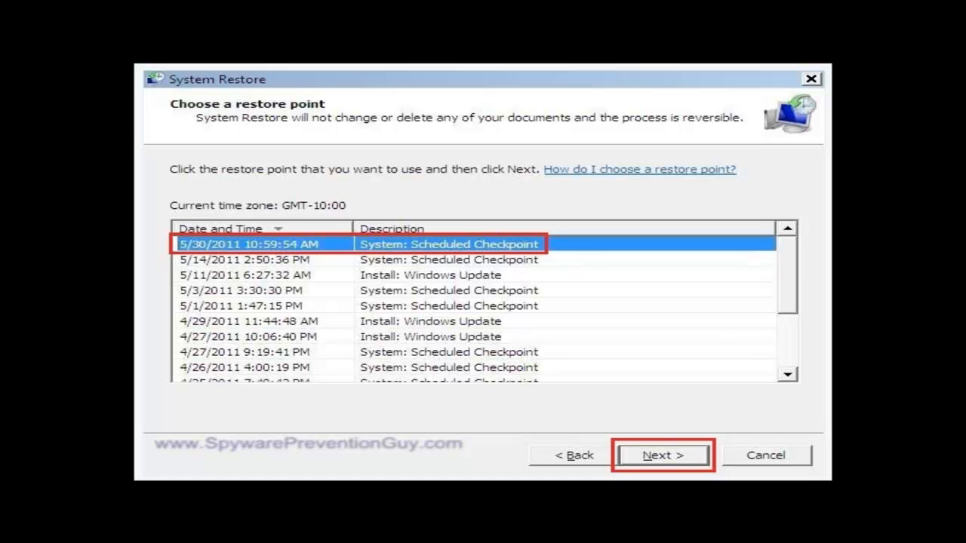
Choose the 5/30/2011 10:59:54 AM scheduled checkpoint and finish the wizard.
click(663, 455)
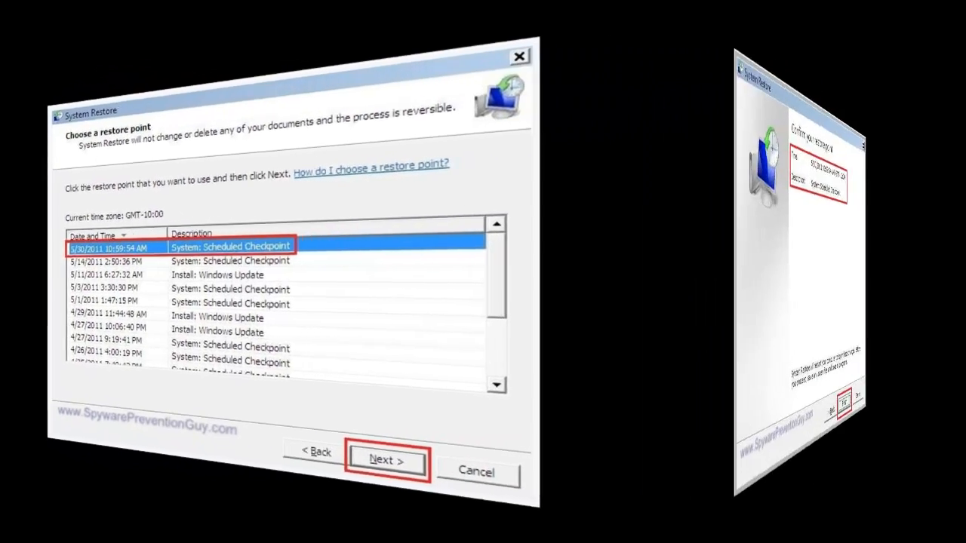
click(386, 461)
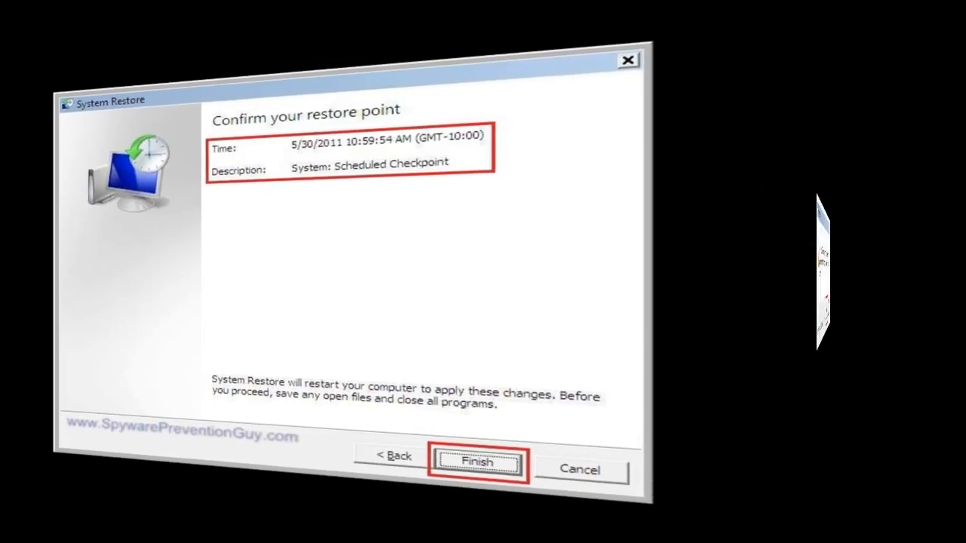
click(476, 469)
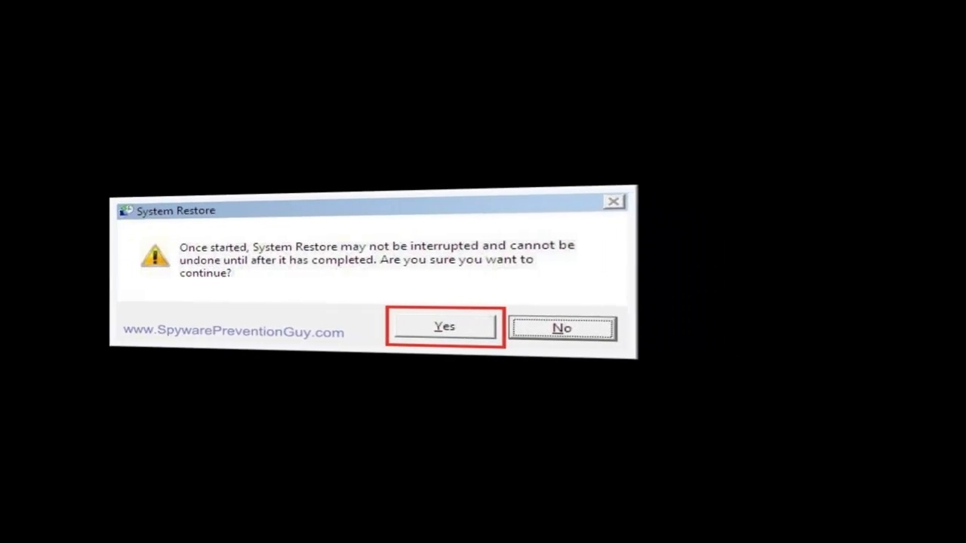
Confirm the warning to run the restore, then dismiss the completion notice.
click(443, 326)
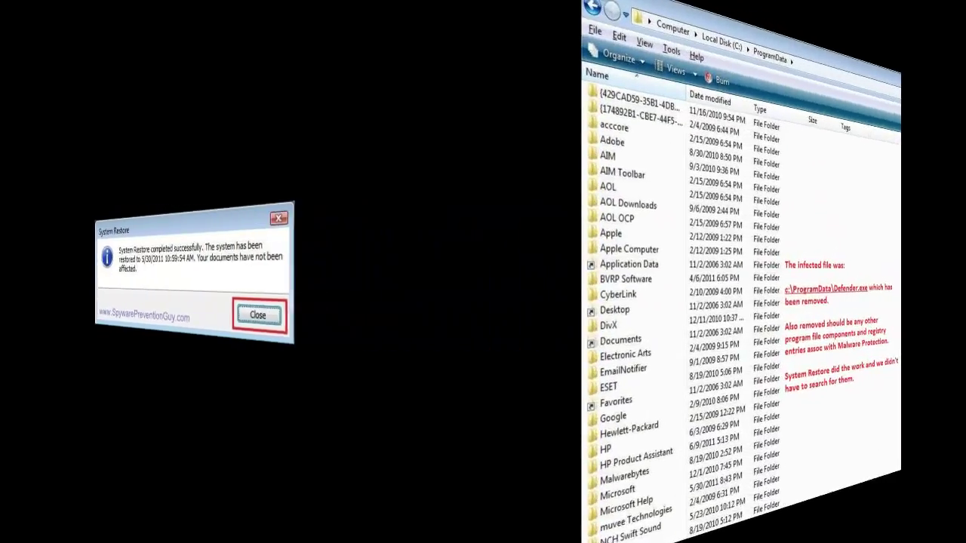
click(258, 315)
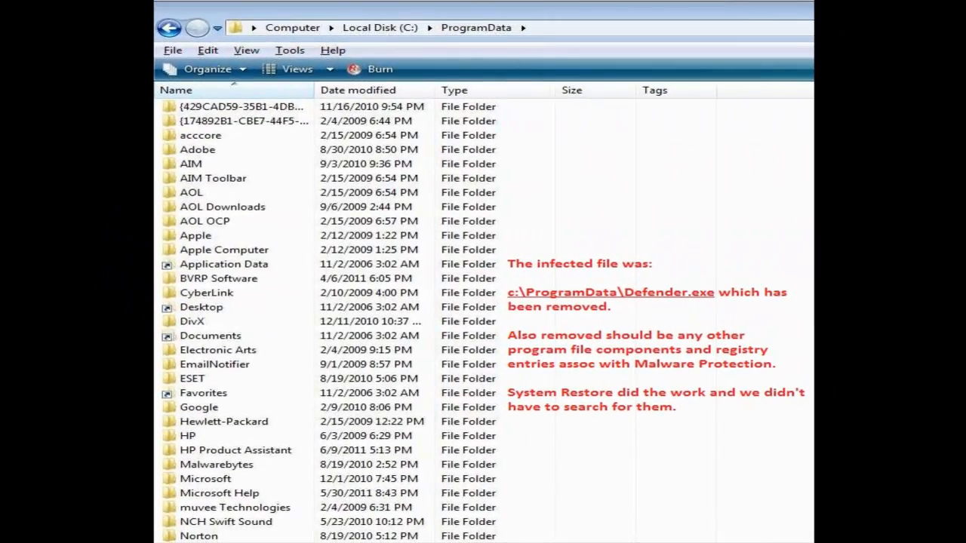